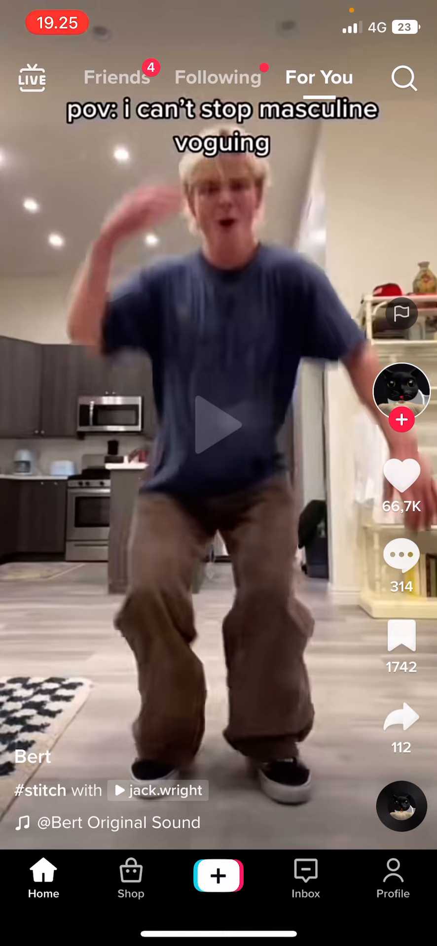
- Go from the feed to Profile, then Settings and privacy, scrolling to the Screen time entry
click(393, 878)
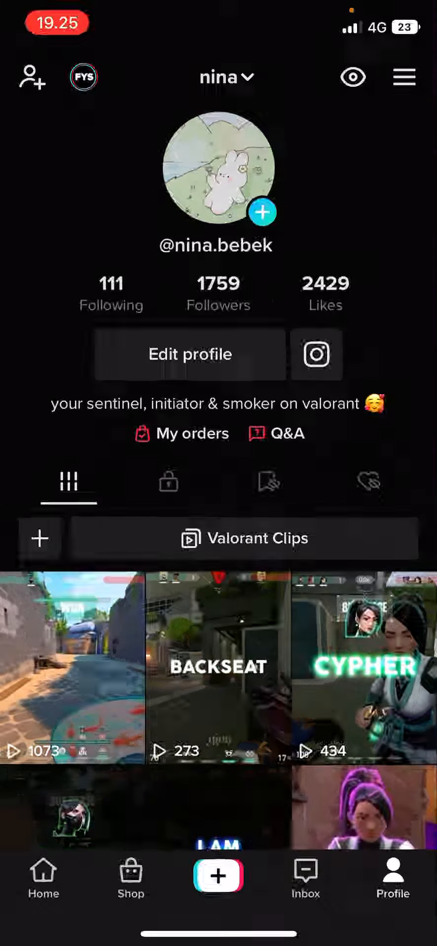
click(403, 77)
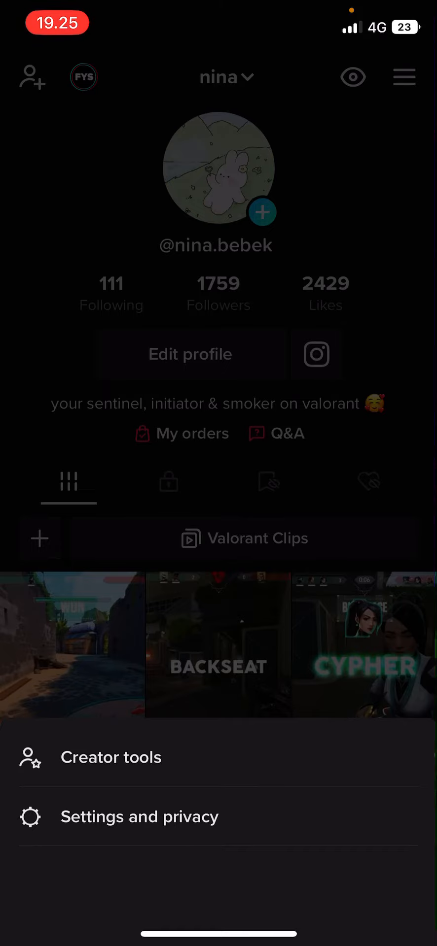
click(138, 817)
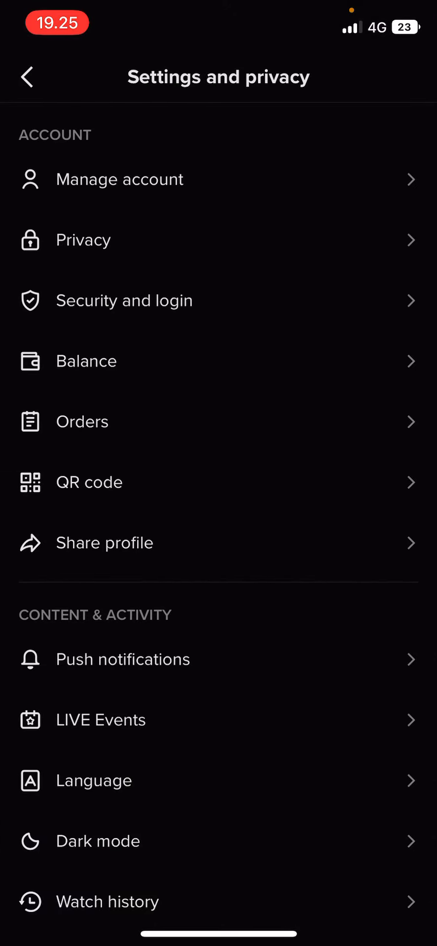
scroll(down, 3)
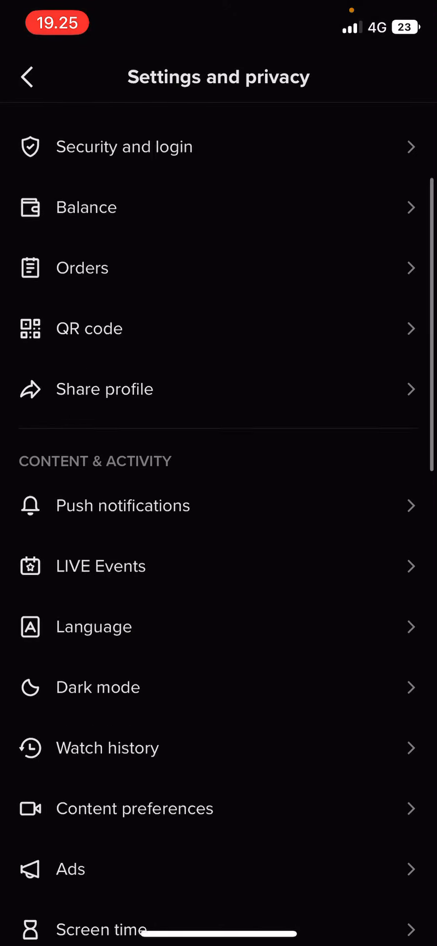
scroll(down, 3)
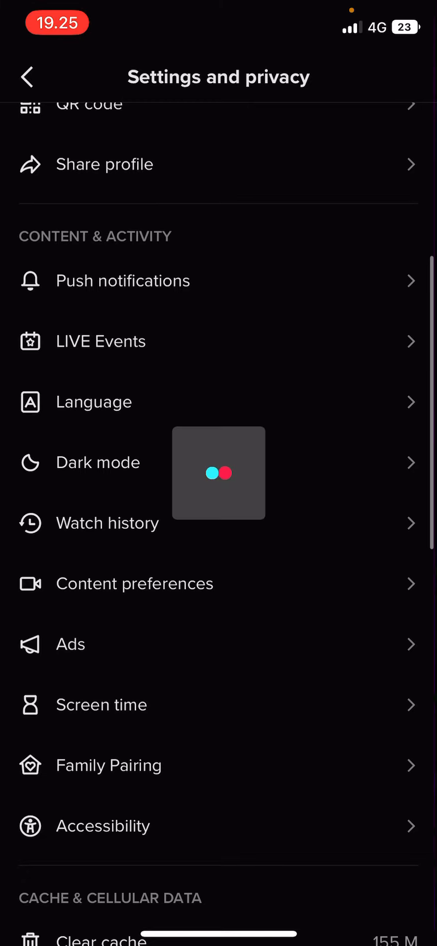
- Show the Oct 9–15 Time spent chart: total 21h 58m, day 8h 41m, night 13h 17m
click(100, 705)
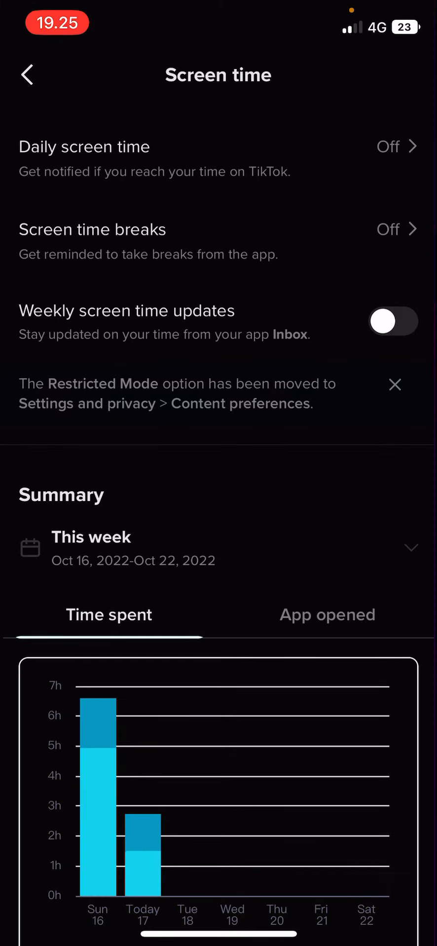
scroll(down, 3)
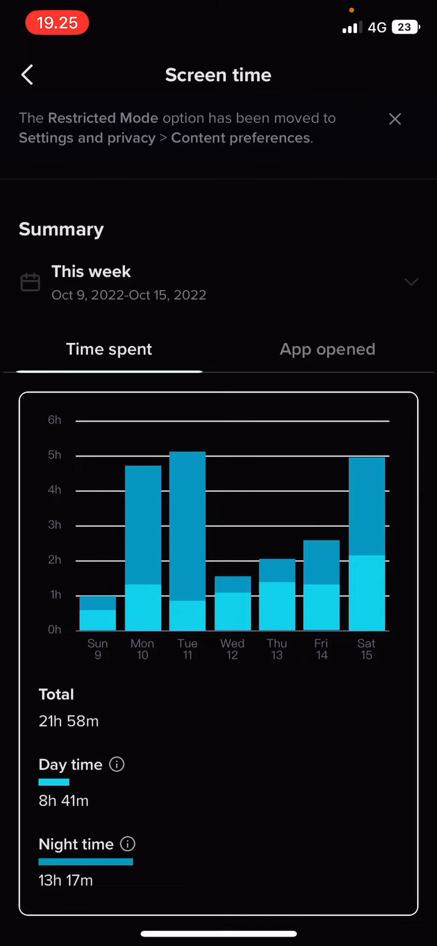
- View Sunday Oct 9's day/night split, then switch the summary to App opened counts
click(186, 539)
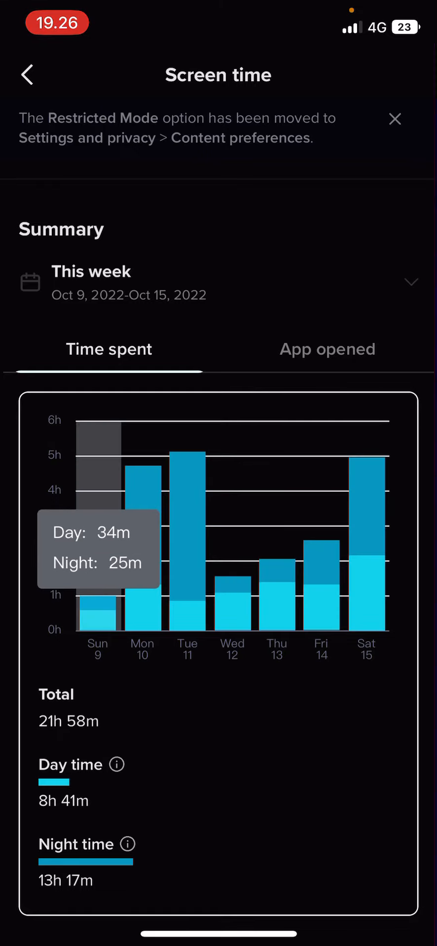
click(327, 349)
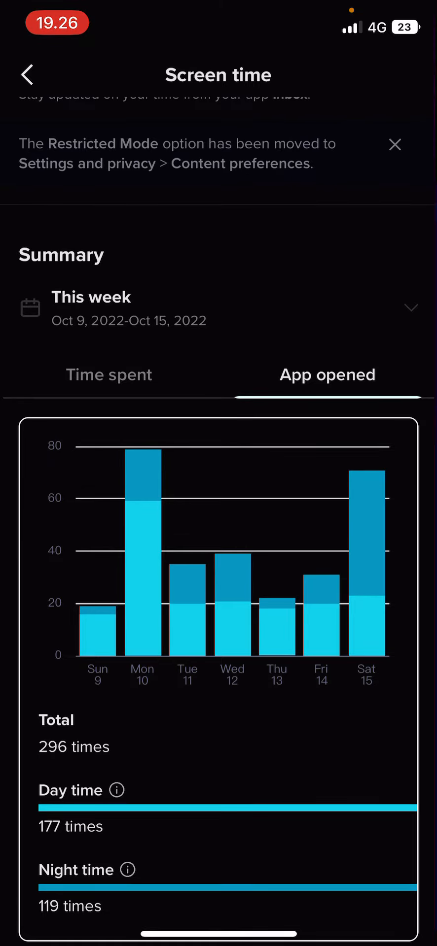
- Pick earlier weeks (Oct 2–8, then Sep 25–Oct 1) showing 36h 39m total, 19h 53m day, 16h 46m night
click(411, 309)
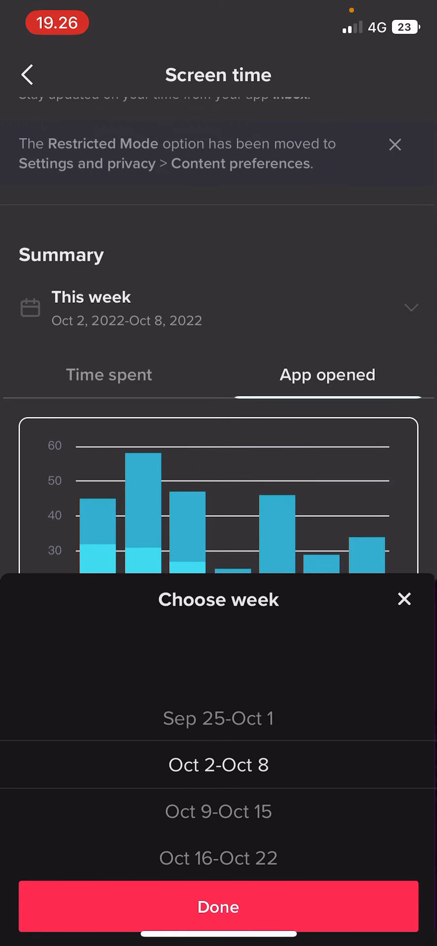
click(218, 906)
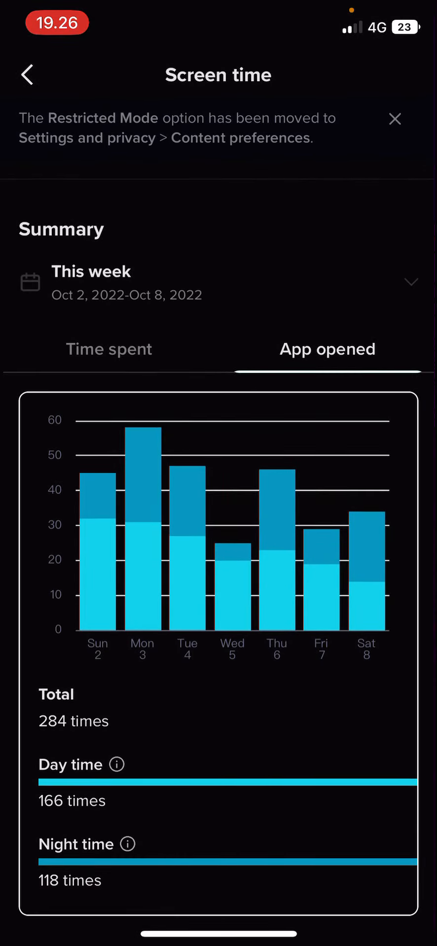
click(108, 350)
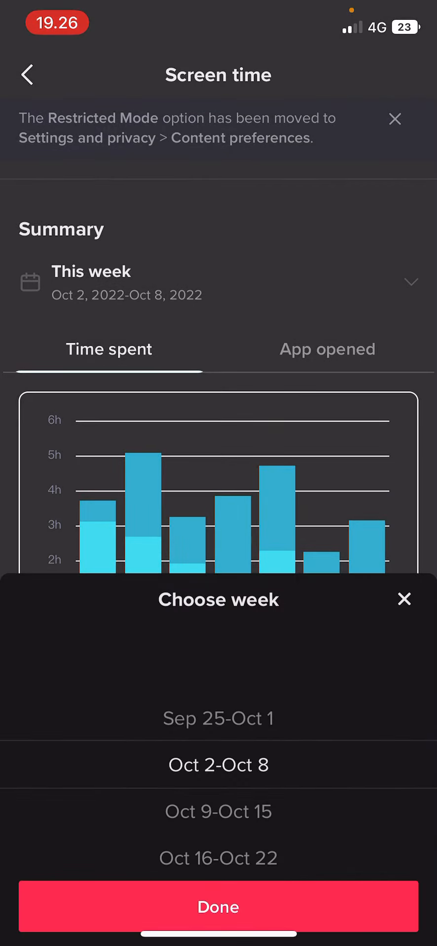
click(217, 719)
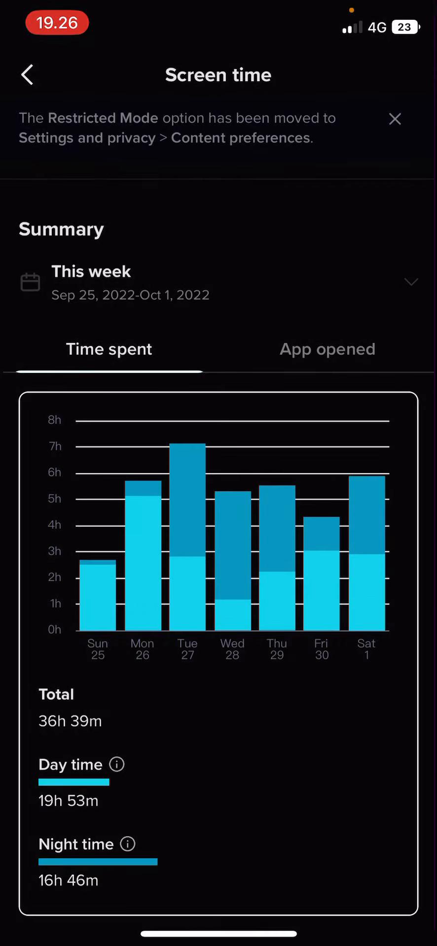